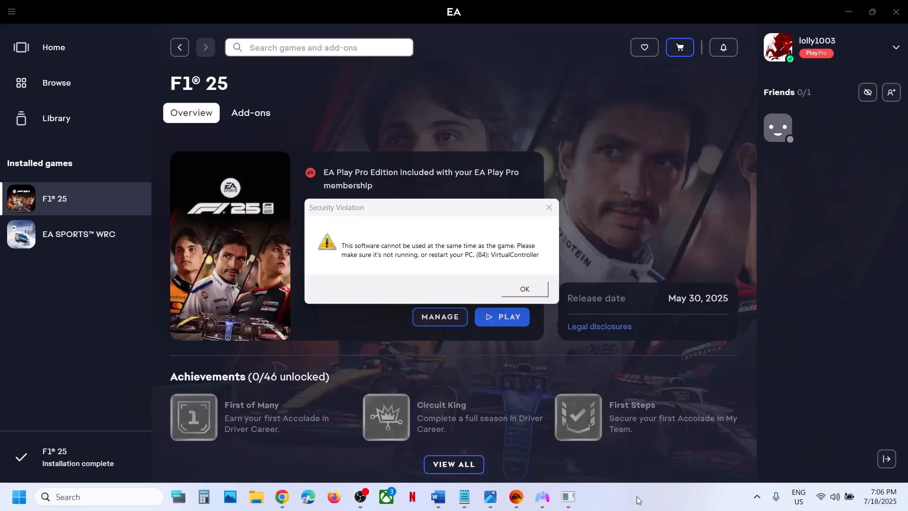
pyautogui.moveTo(360, 256)
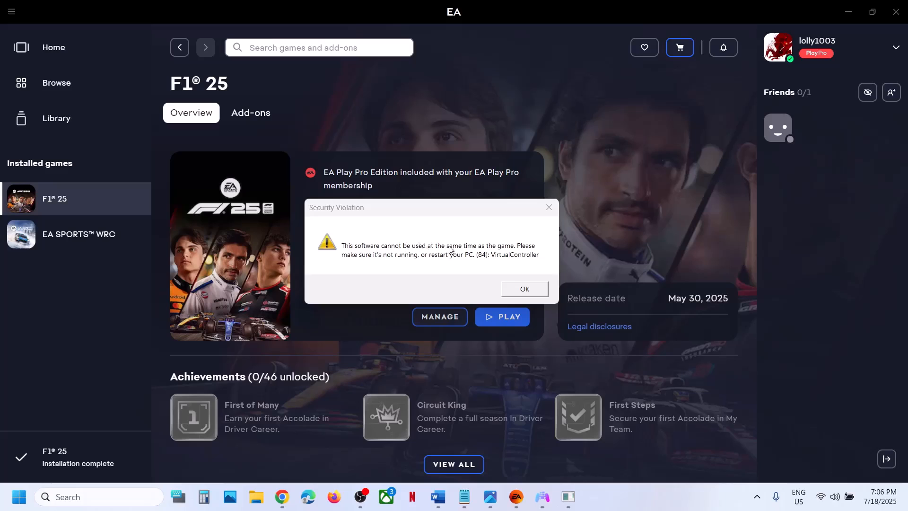
pyautogui.moveTo(502, 265)
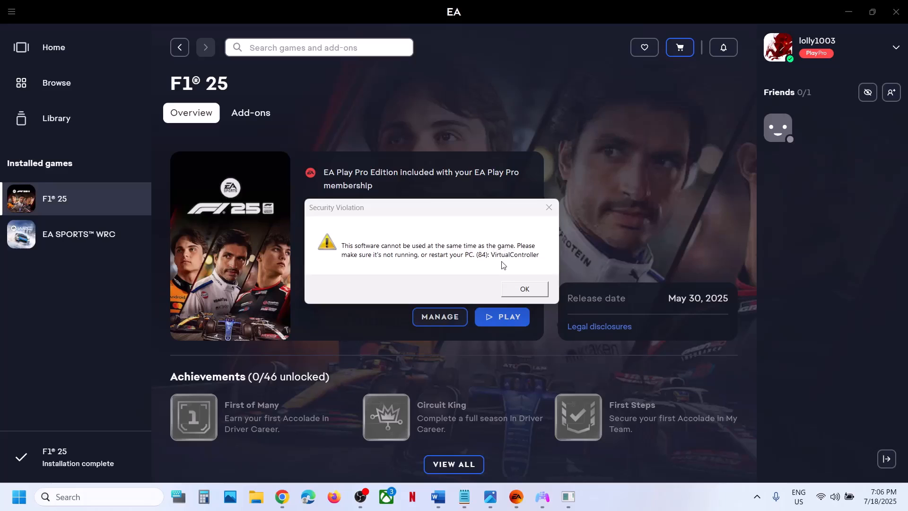
pyautogui.moveTo(530, 261)
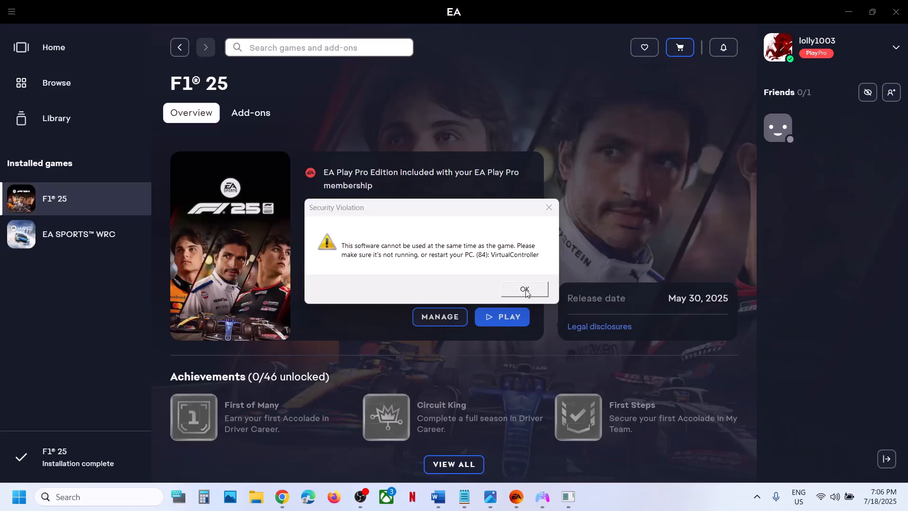
# Step: Dismiss the Security Violation message and close DS4Windows, returning to the EA app's F1 25 page
pyautogui.click(524, 289)
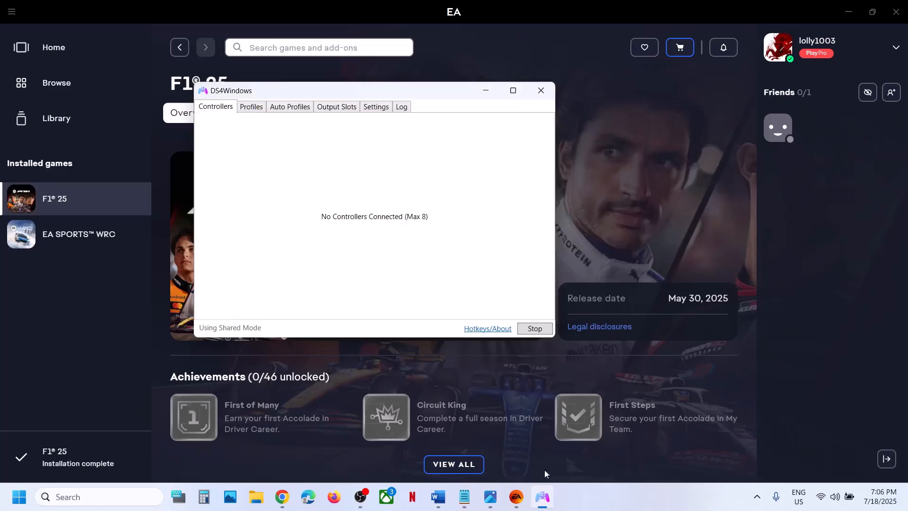
pyautogui.click(540, 91)
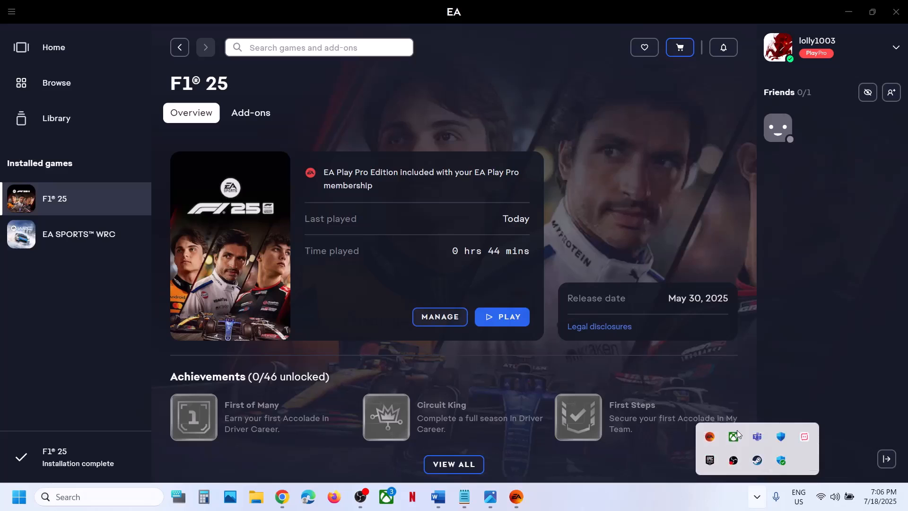
pyautogui.rightClick(19, 497)
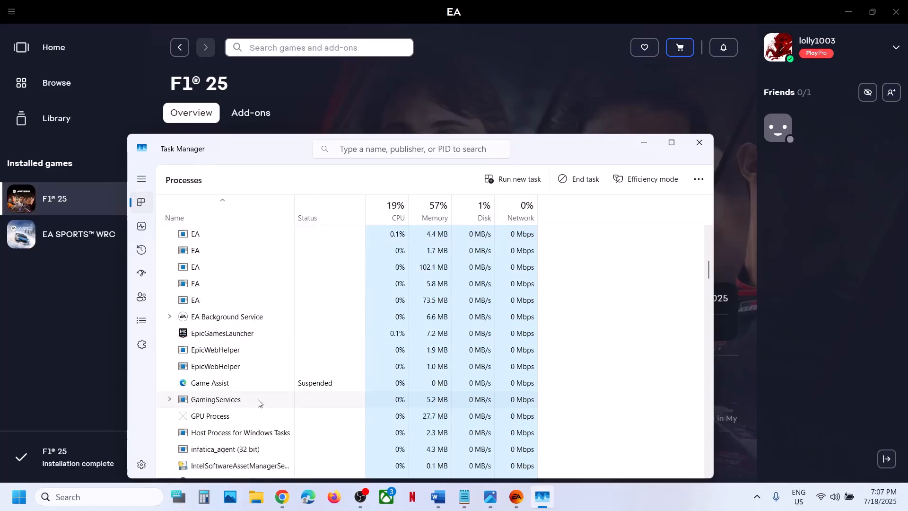
pyautogui.scroll(-3)
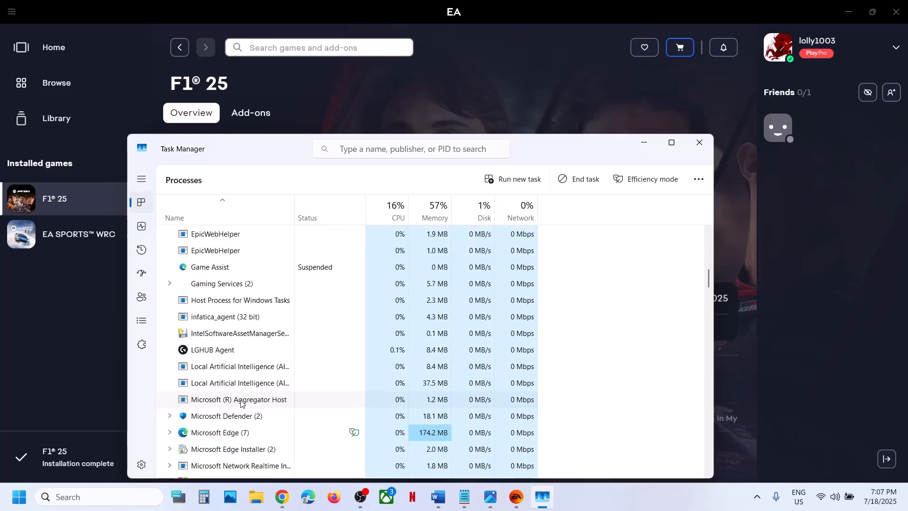
pyautogui.scroll(-3)
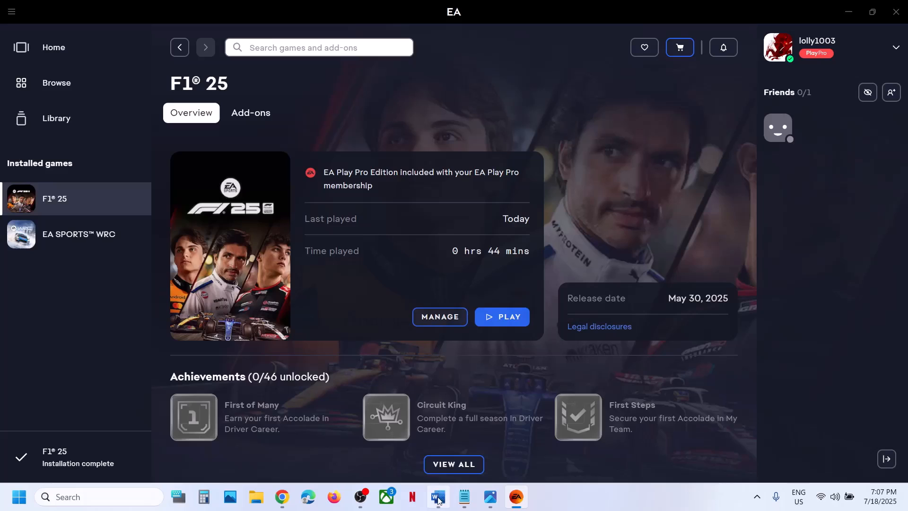
# Step: Add 'Vjoy' before 'Daemon tools' at the start of the conflicting-apps list in the Word notes
pyautogui.click(437, 496)
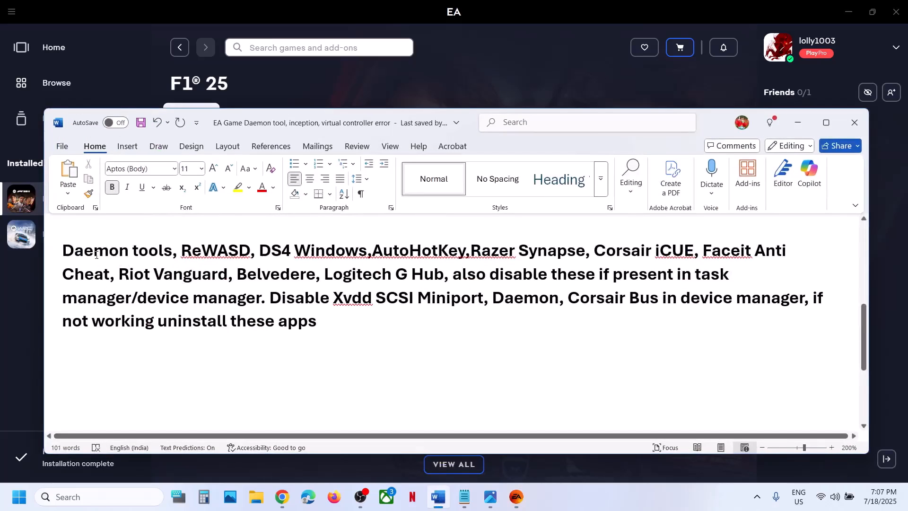
pyautogui.doubleClick(101, 250)
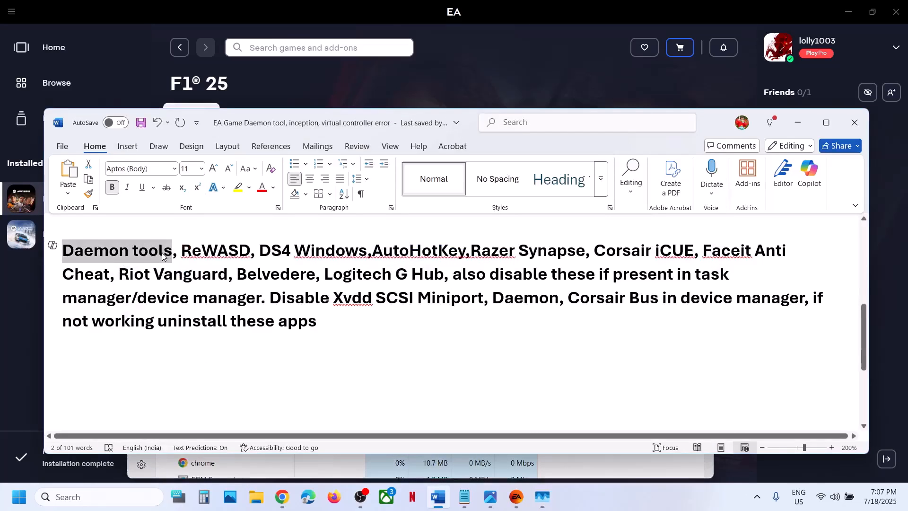
pyautogui.doubleClick(215, 250)
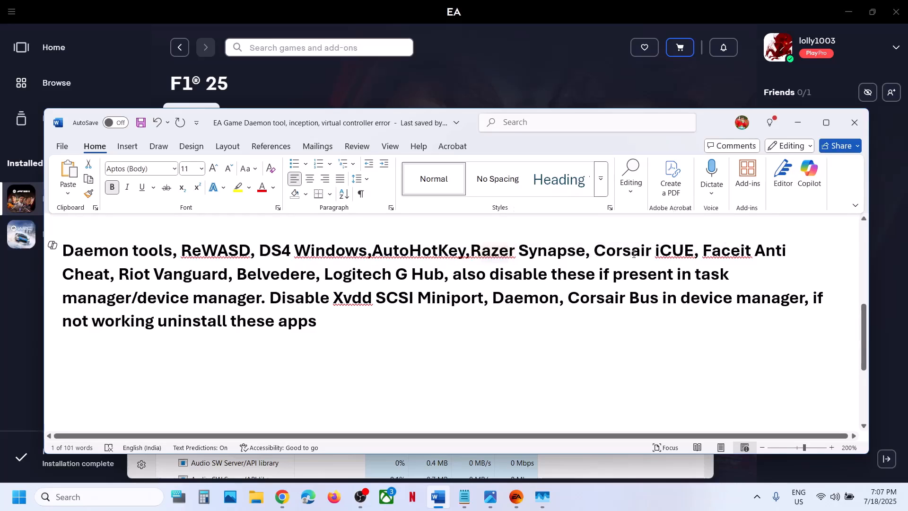
pyautogui.moveTo(62, 250); pyautogui.dragTo(750, 250)
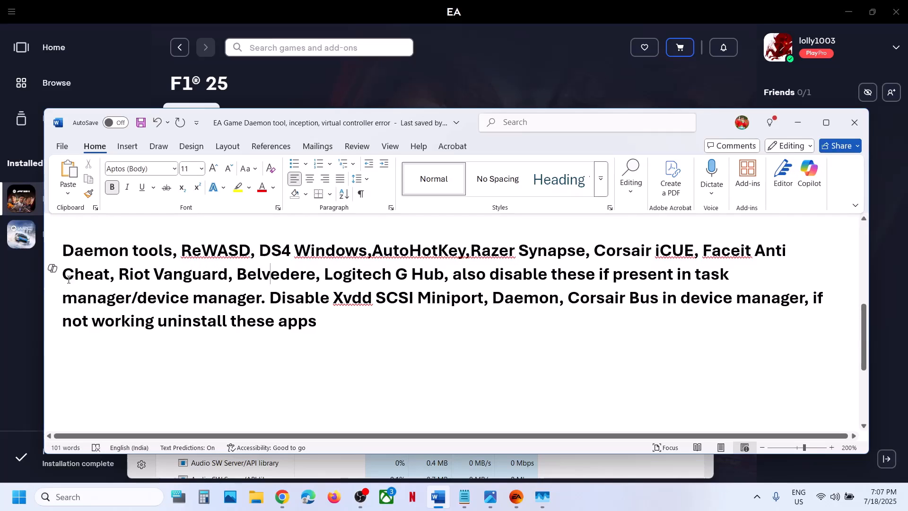
pyautogui.write('Vjoy,')
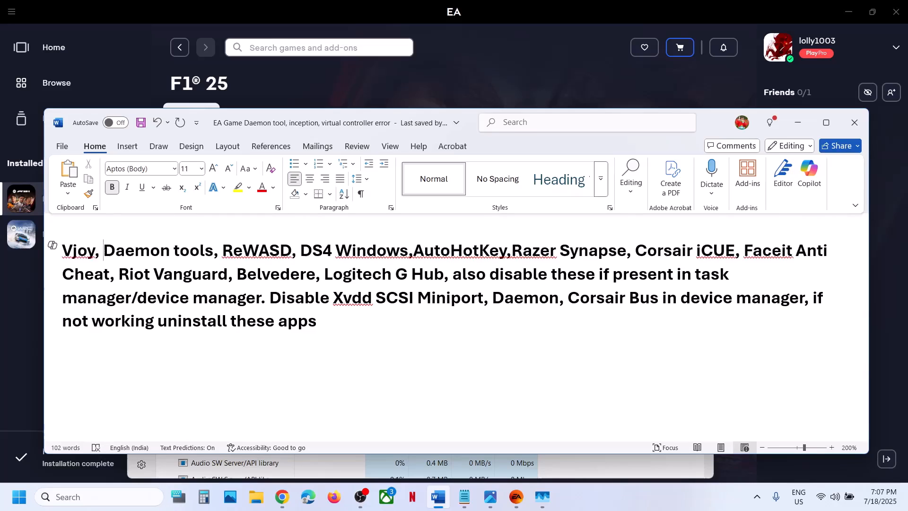
pyautogui.doubleClick(352, 297)
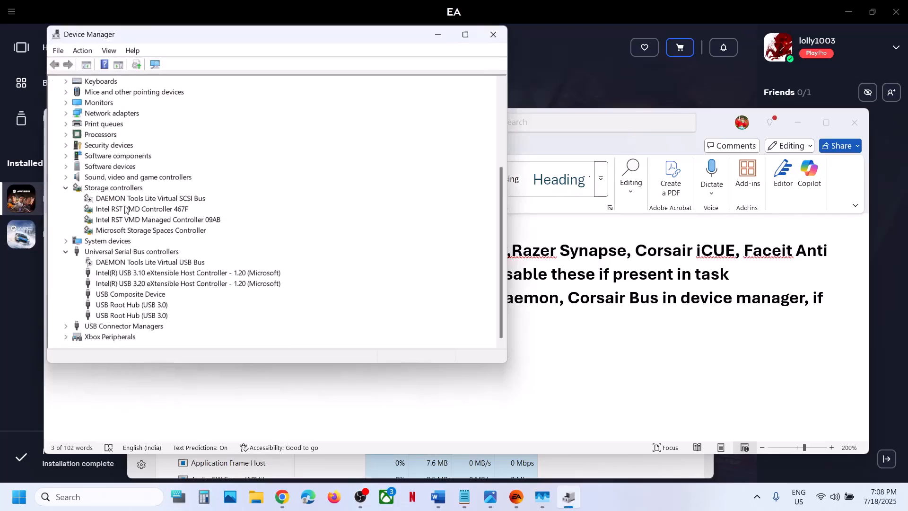
# Step: Select the DAEMON Tools Lite Virtual SCSI Bus device in Device Manager, then return to the notes
pyautogui.click(150, 262)
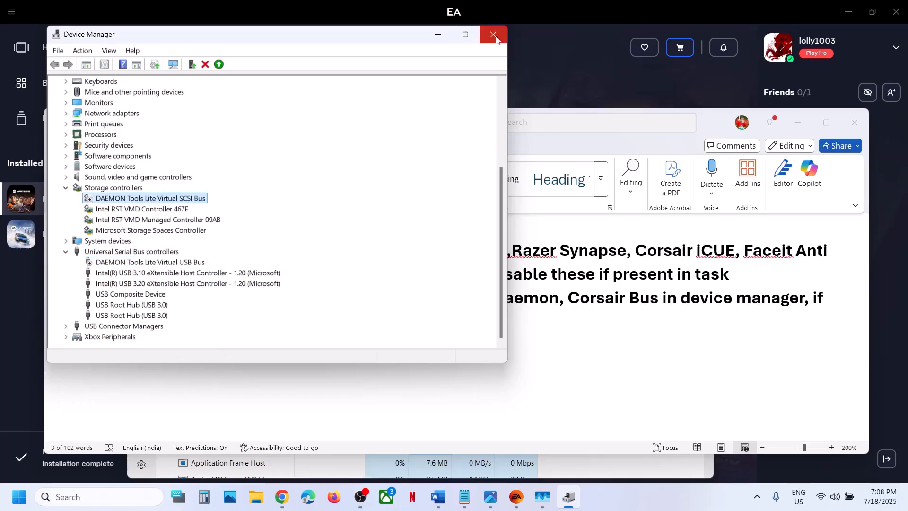
pyautogui.click(493, 35)
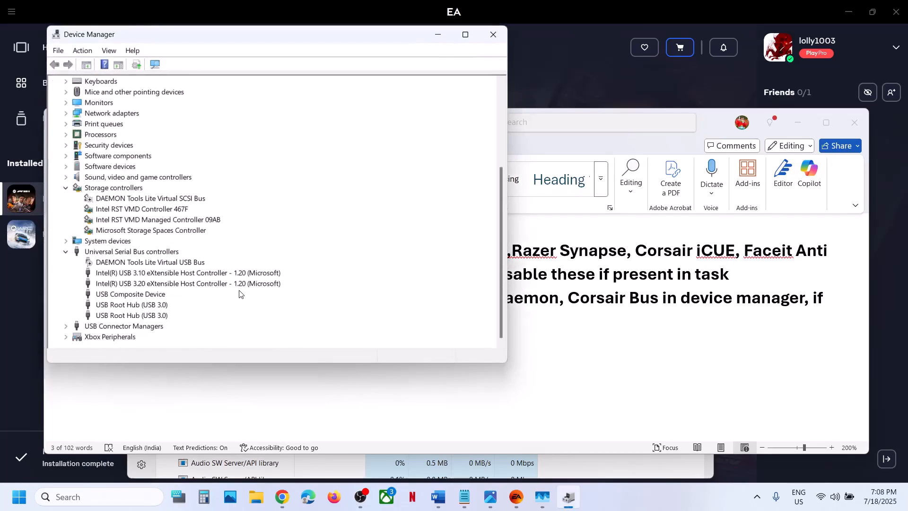
pyautogui.click(437, 497)
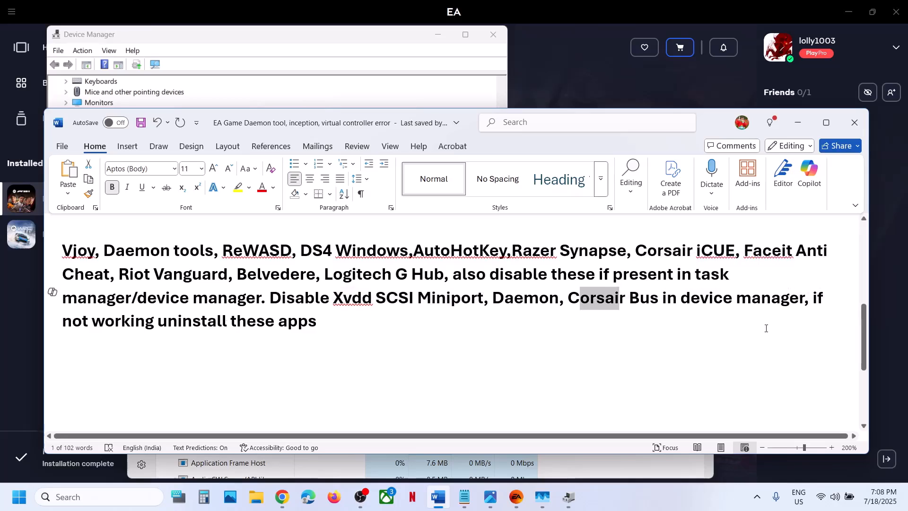
# Step: Put the Word notes away so the EA app's F1 25 page is in front
pyautogui.click(137, 320)
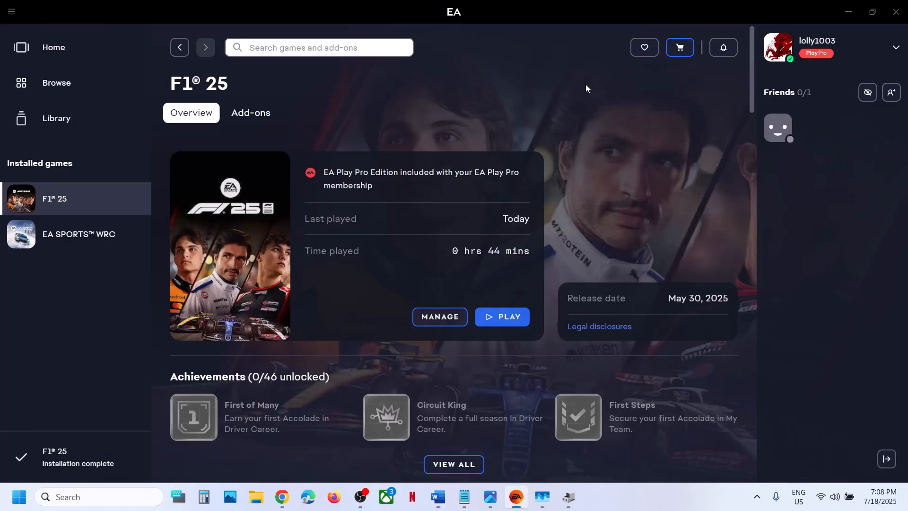
pyautogui.moveTo(517, 300)
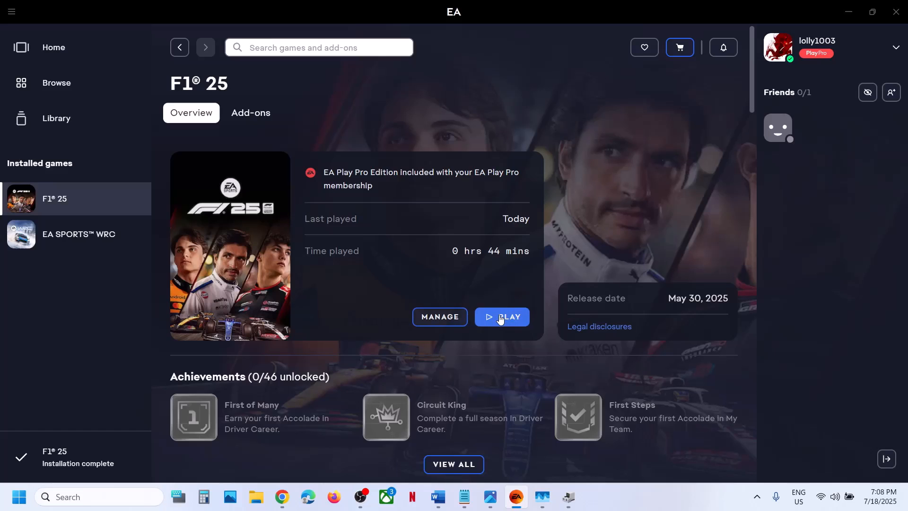
# Step: Launch F1 25 from the EA app without a security violation appearing
pyautogui.click(502, 316)
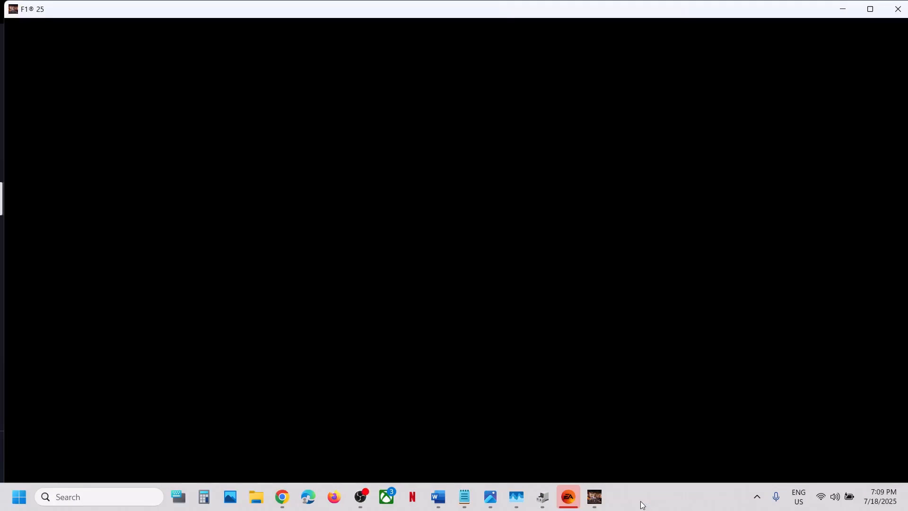
pyautogui.moveTo(482, 308)
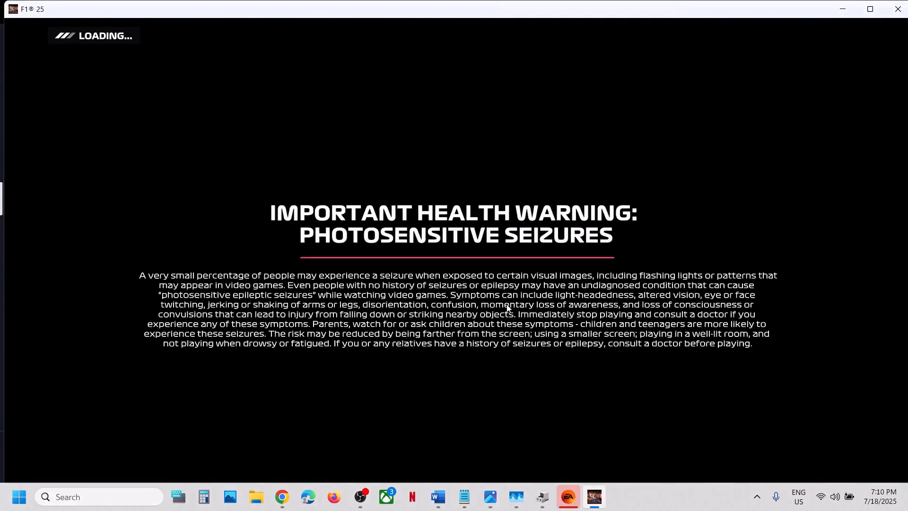
pyautogui.moveTo(514, 308)
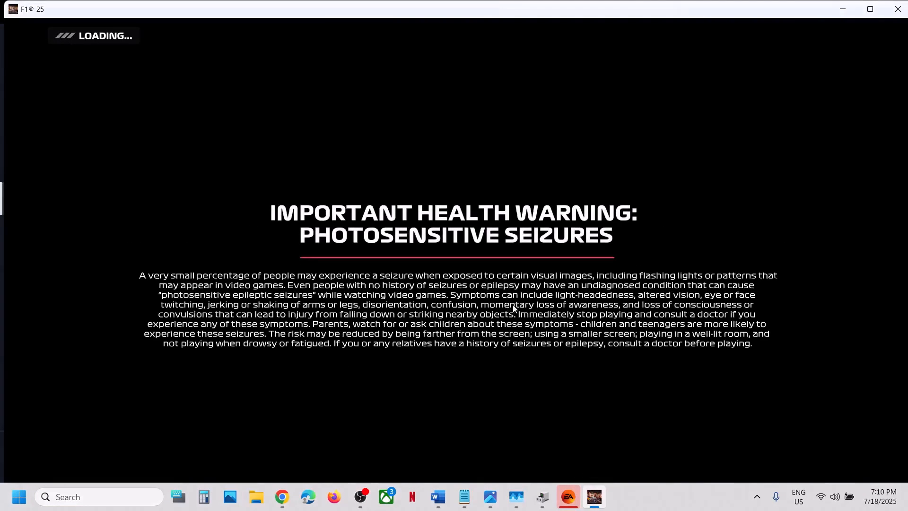